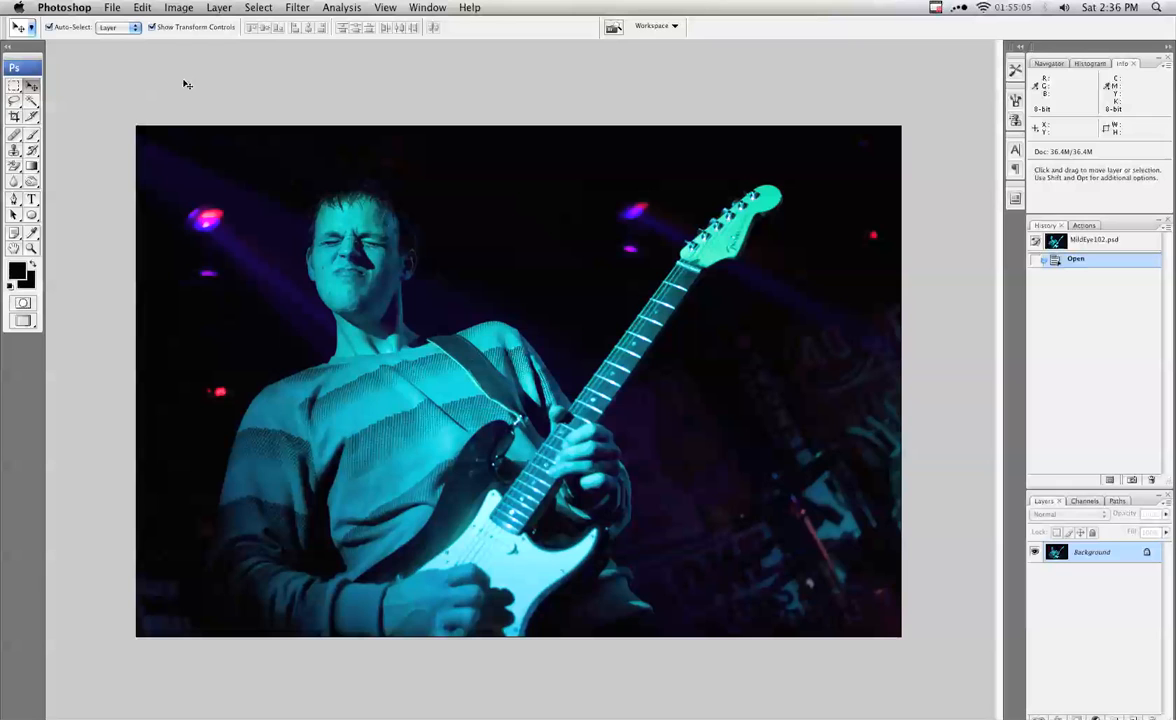
mouse_move(258, 134)
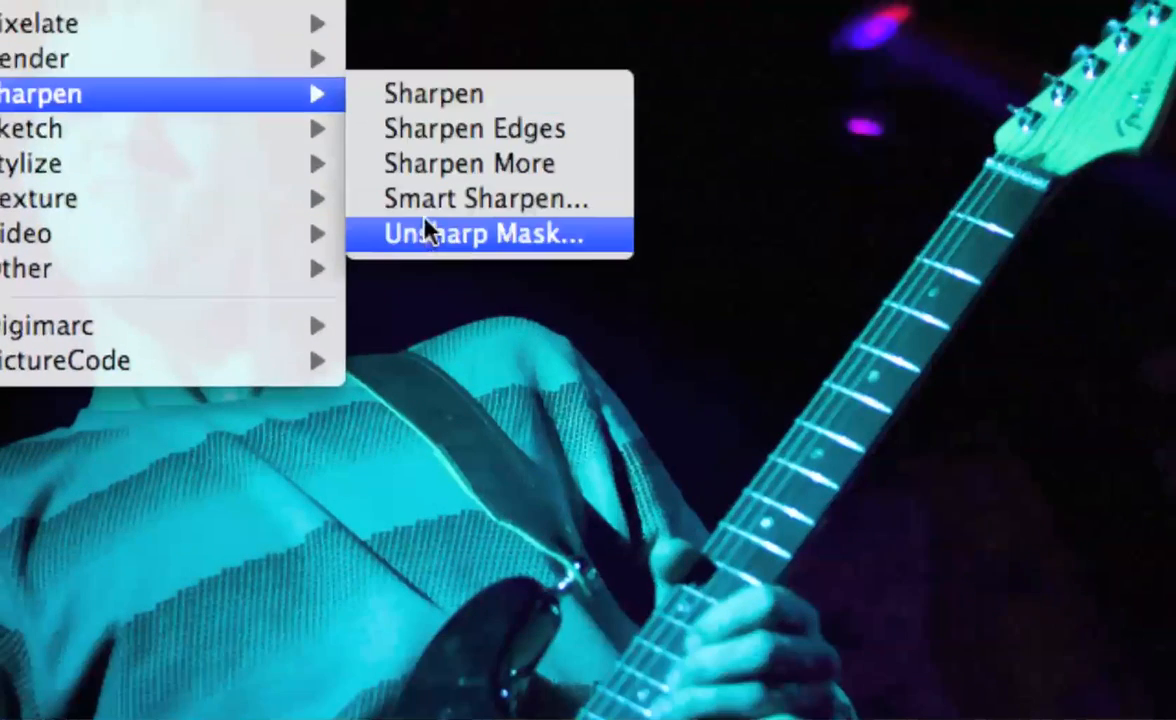
Open Unsharp Mask at Amount 120% and Radius 0.5 px, and pan the preview onto the singer's eye
left_click(483, 234)
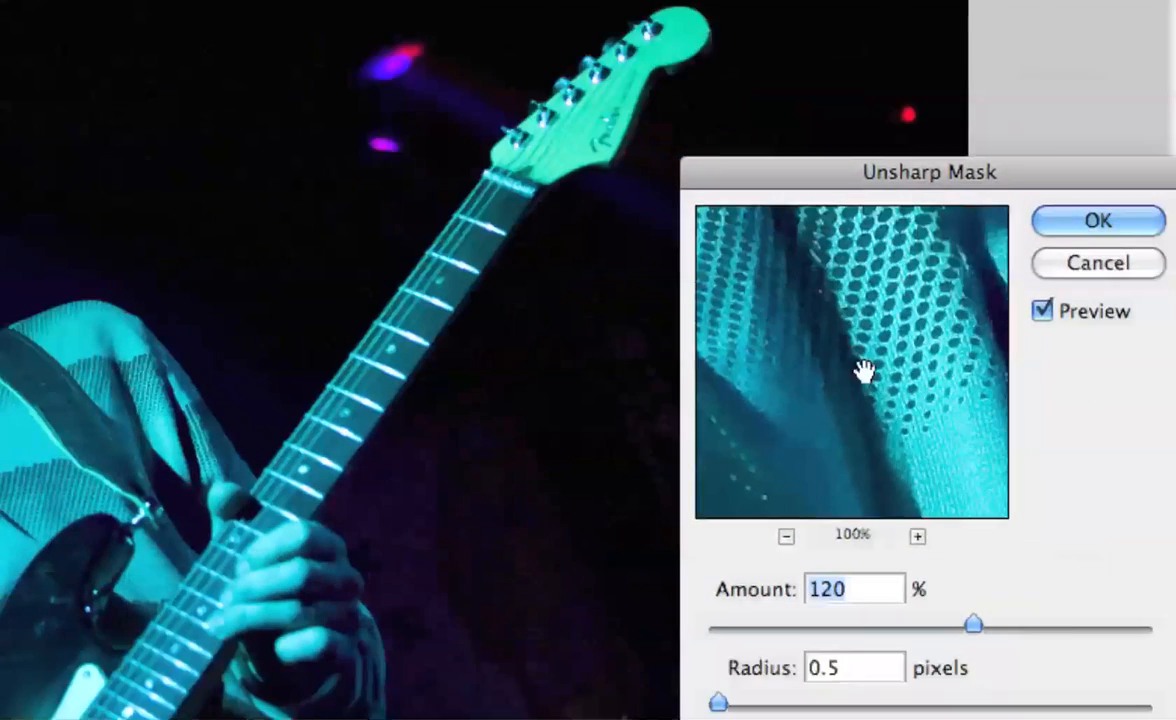
left_click_drag(928, 172, 825, 192)
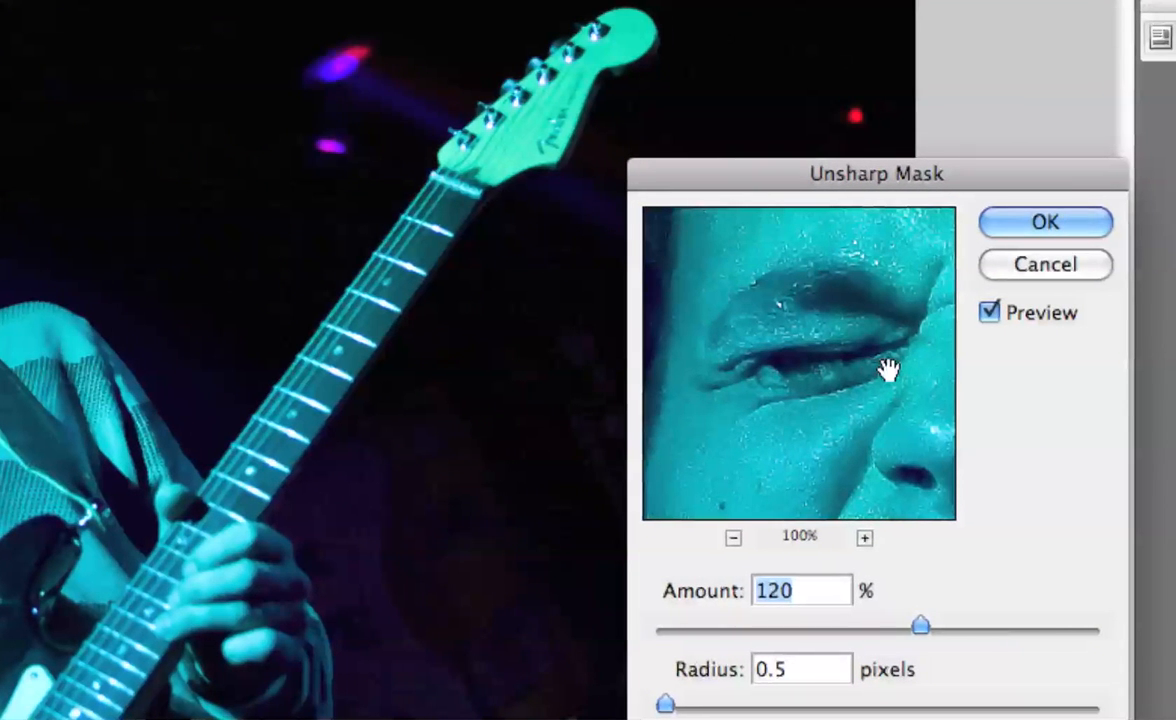
left_click_drag(875, 173, 840, 53)
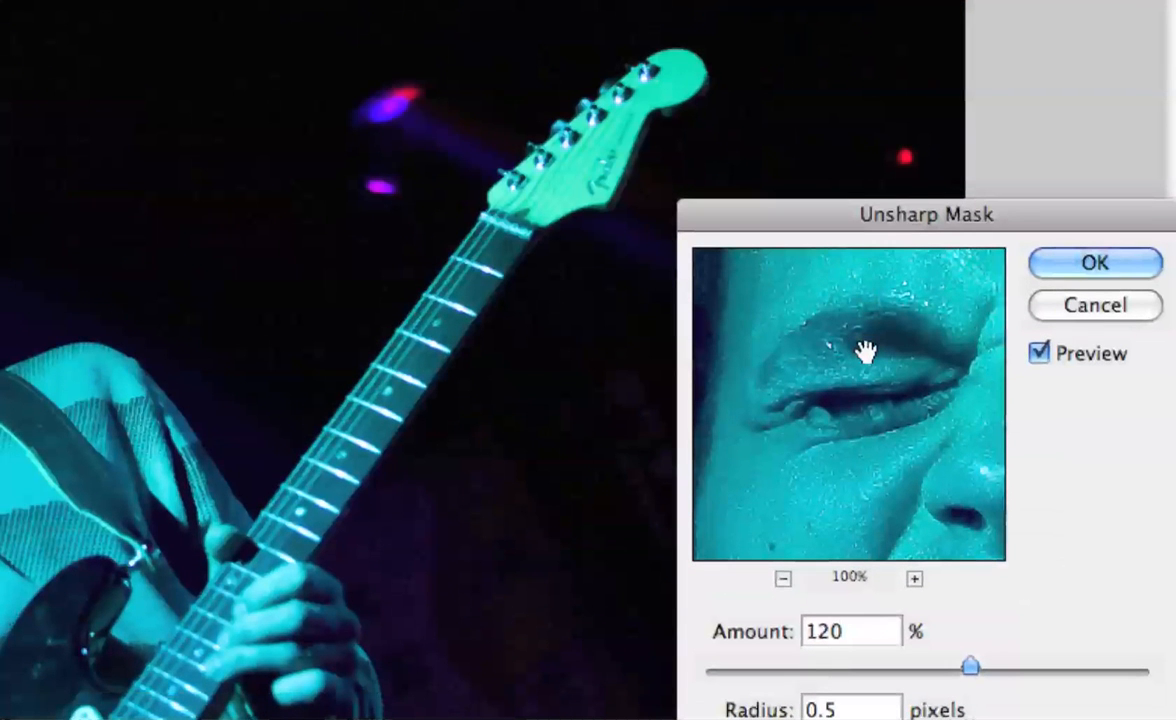
Compare with Preview off and on, then apply Unsharp Mask at 120%, 0.5 px, Threshold 5
left_click(850, 631)
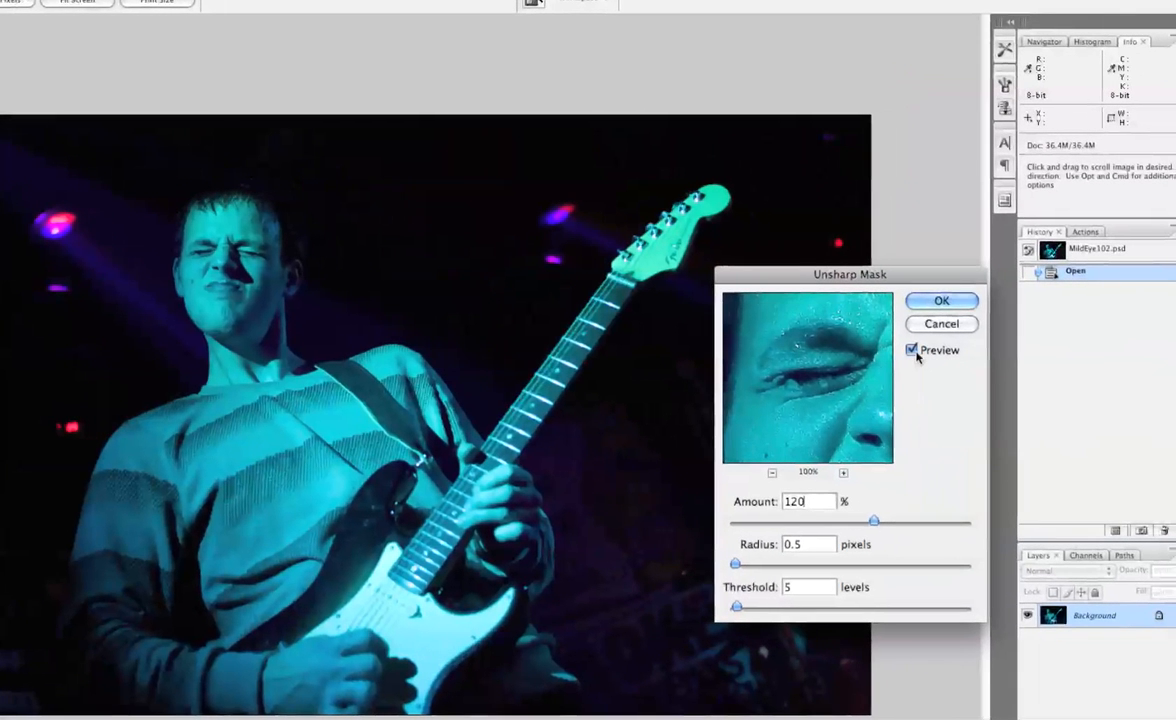
left_click(911, 350)
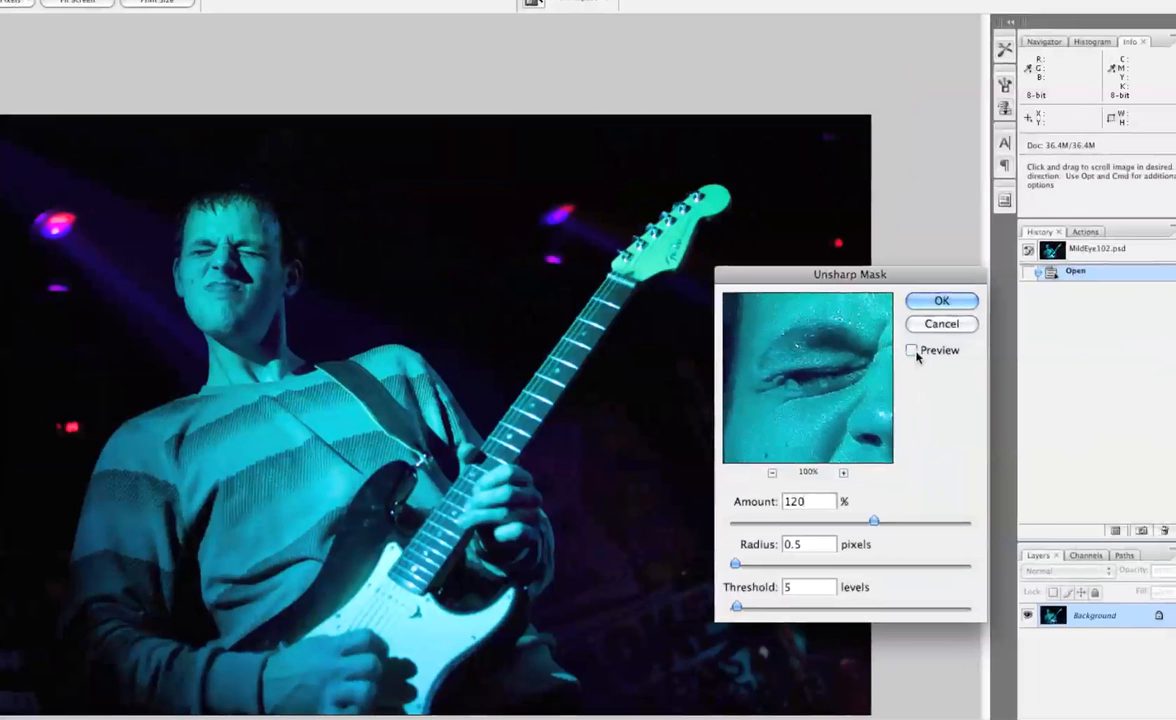
left_click(911, 350)
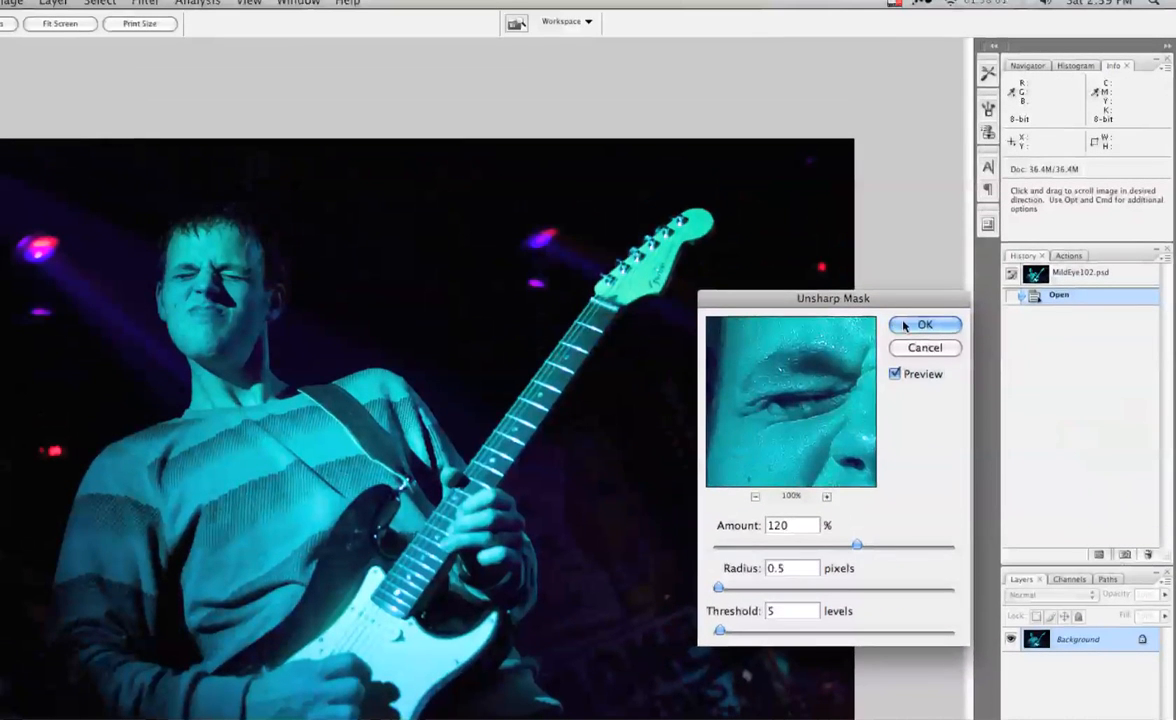
left_click(924, 324)
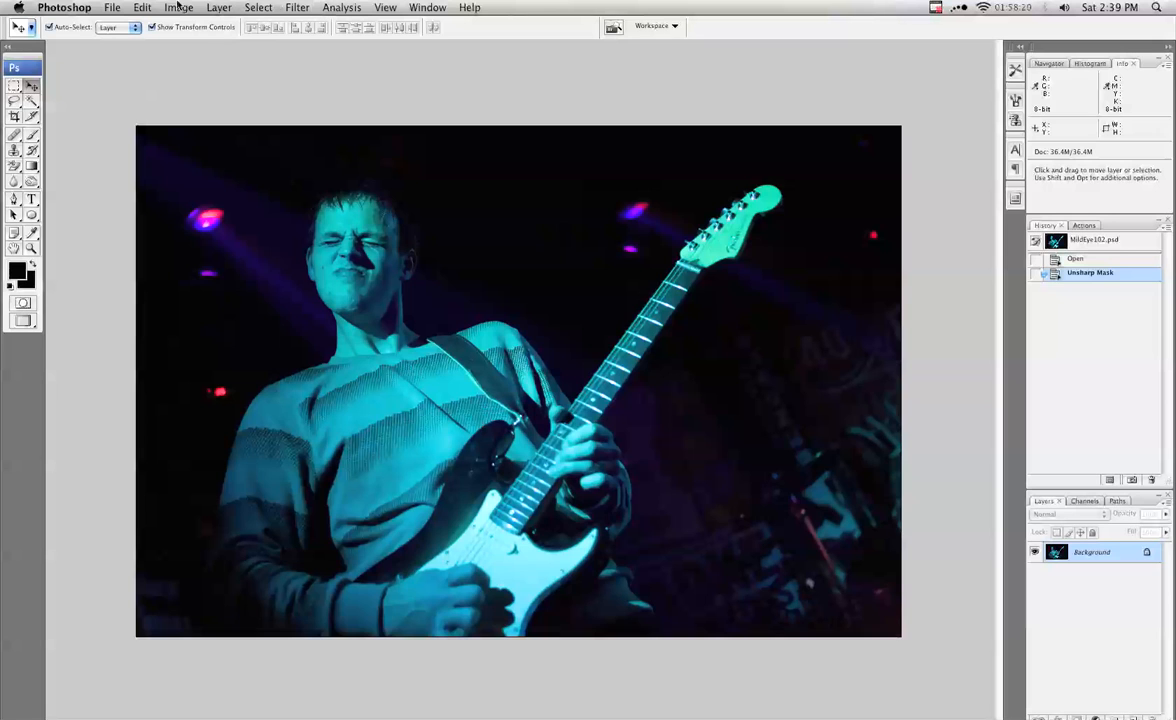
Fade the Unsharp Mask to Luminosity mode at 100% opacity
left_click(142, 7)
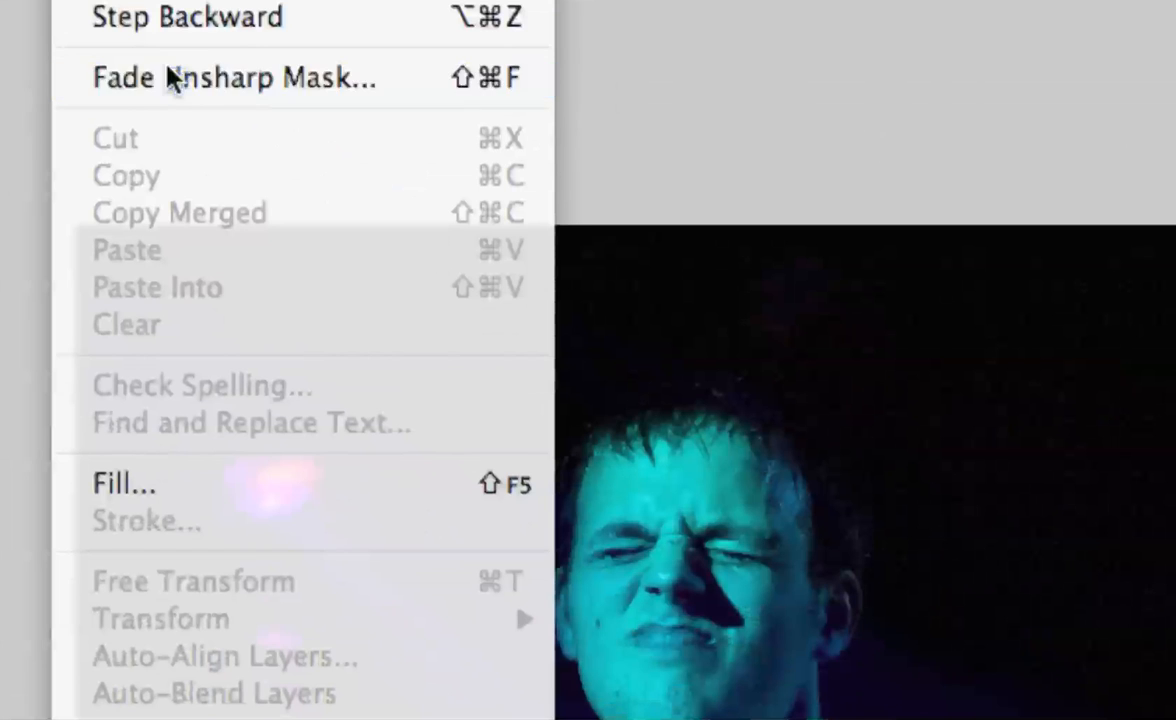
left_click(234, 78)
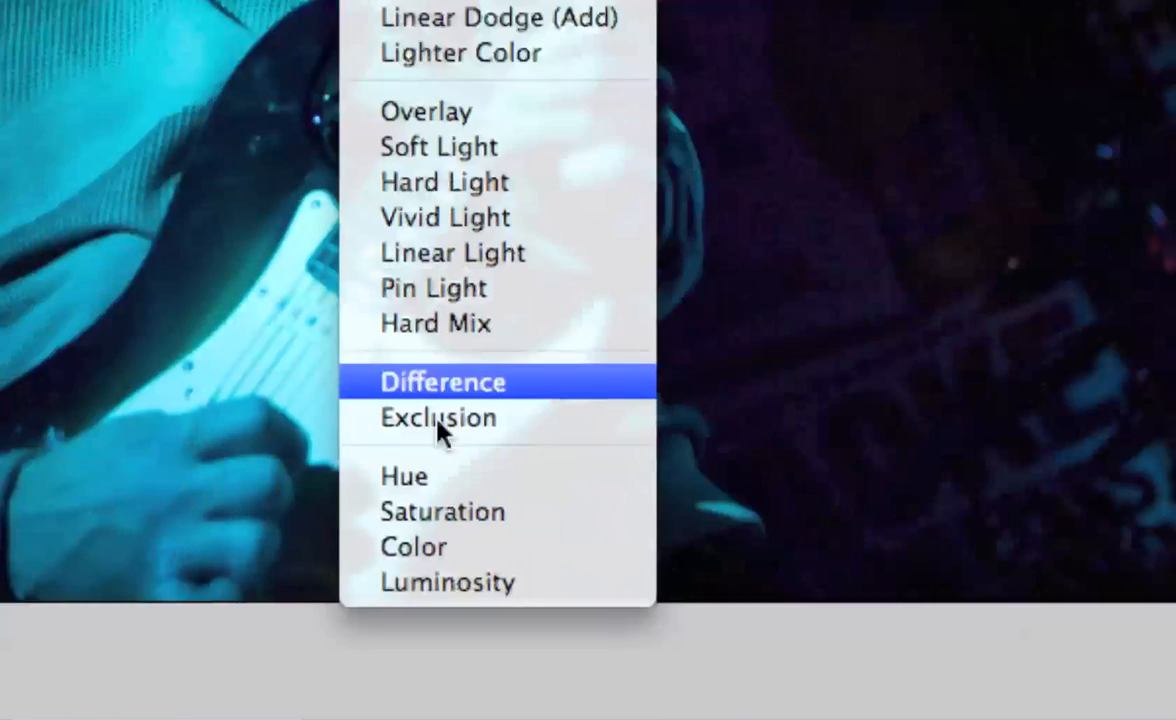
left_click(447, 581)
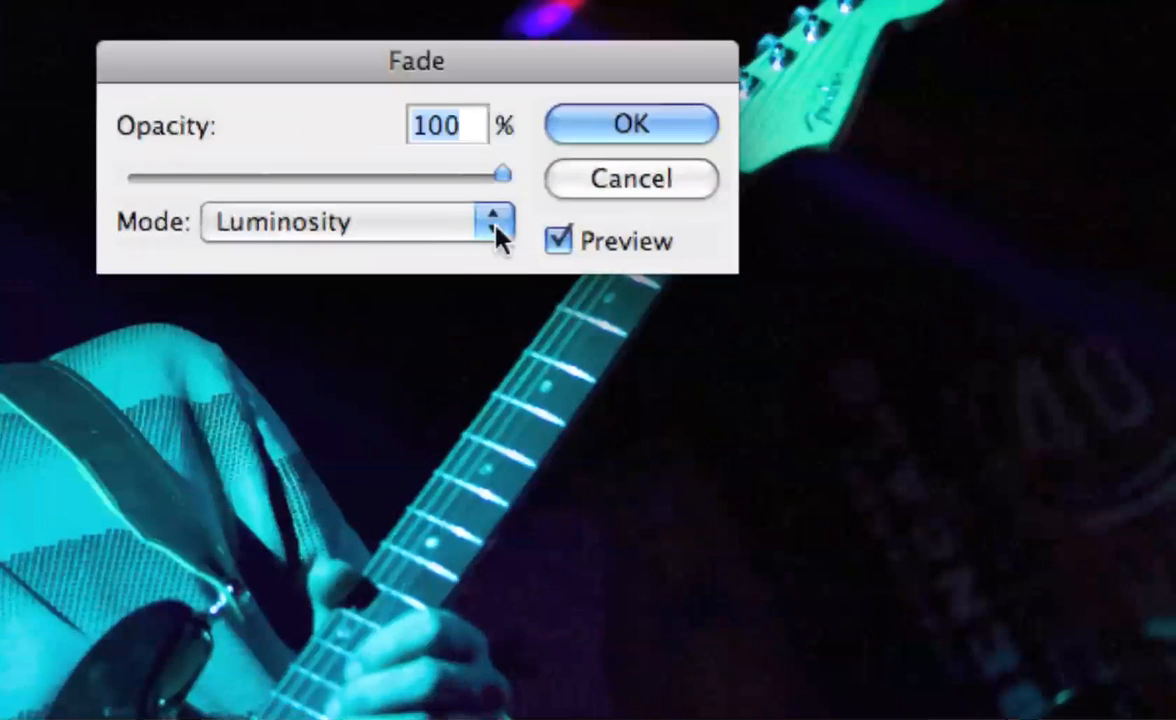
left_click(631, 124)
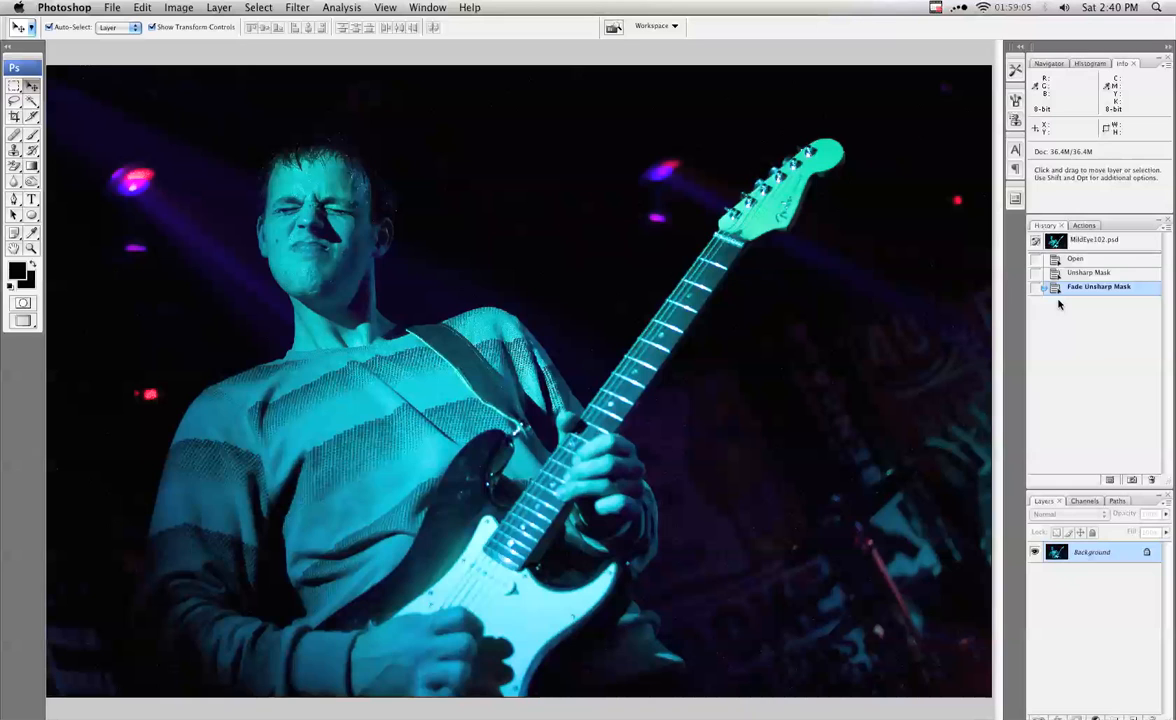
mouse_move(1107, 298)
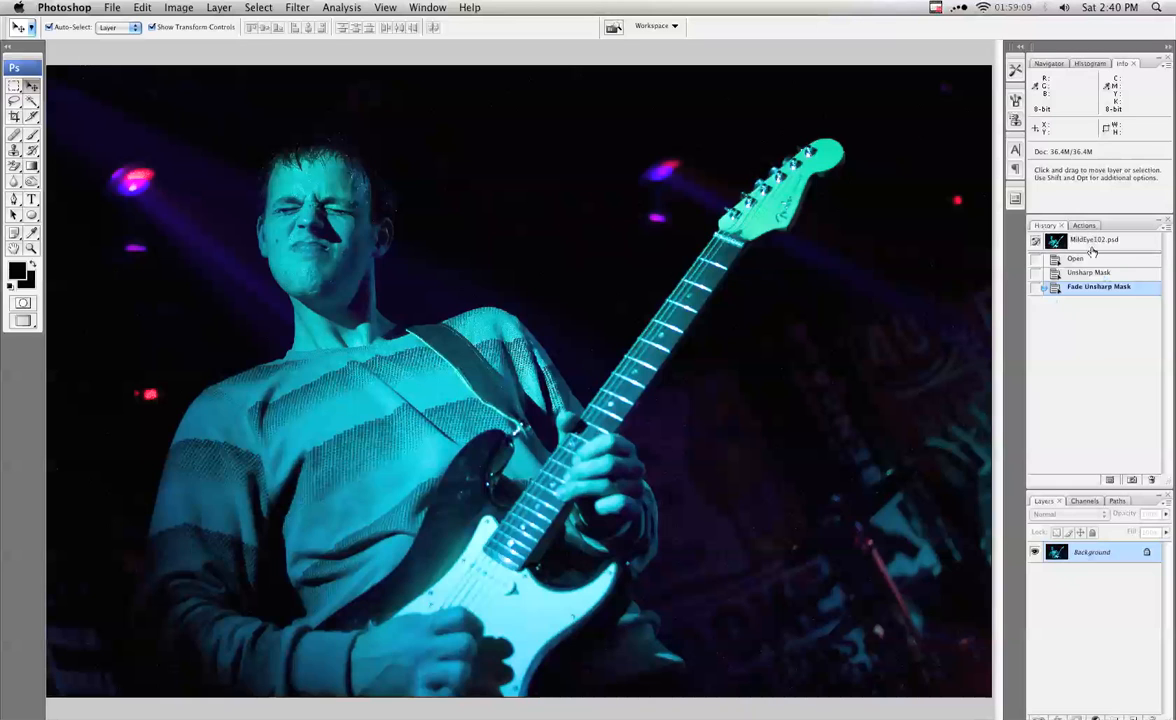
Revert the photo to its opened state and start recording a new action named 'Sharpen'
left_click(1094, 239)
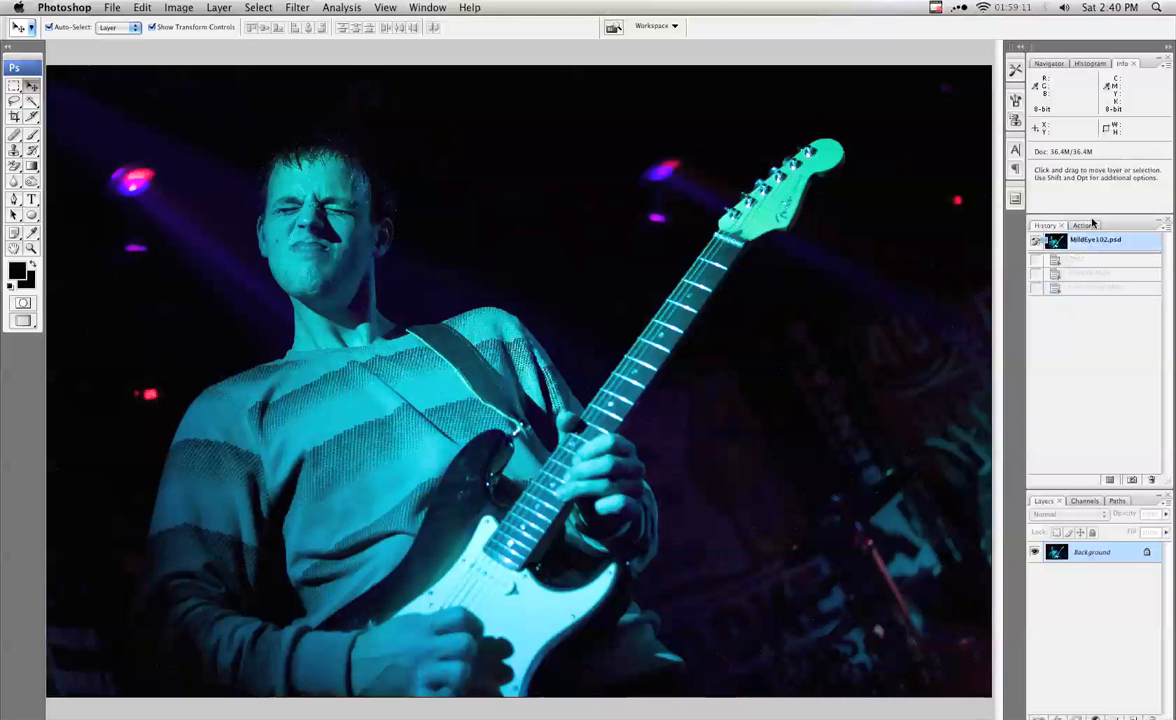
left_click(1166, 228)
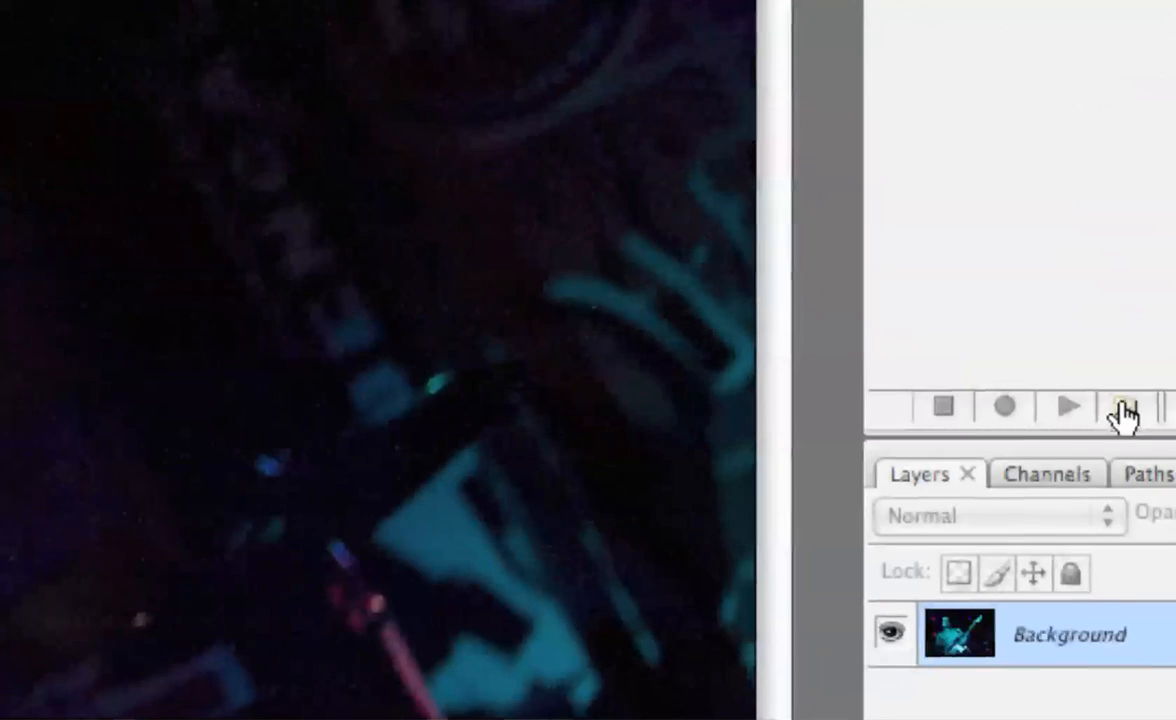
left_click(1125, 408)
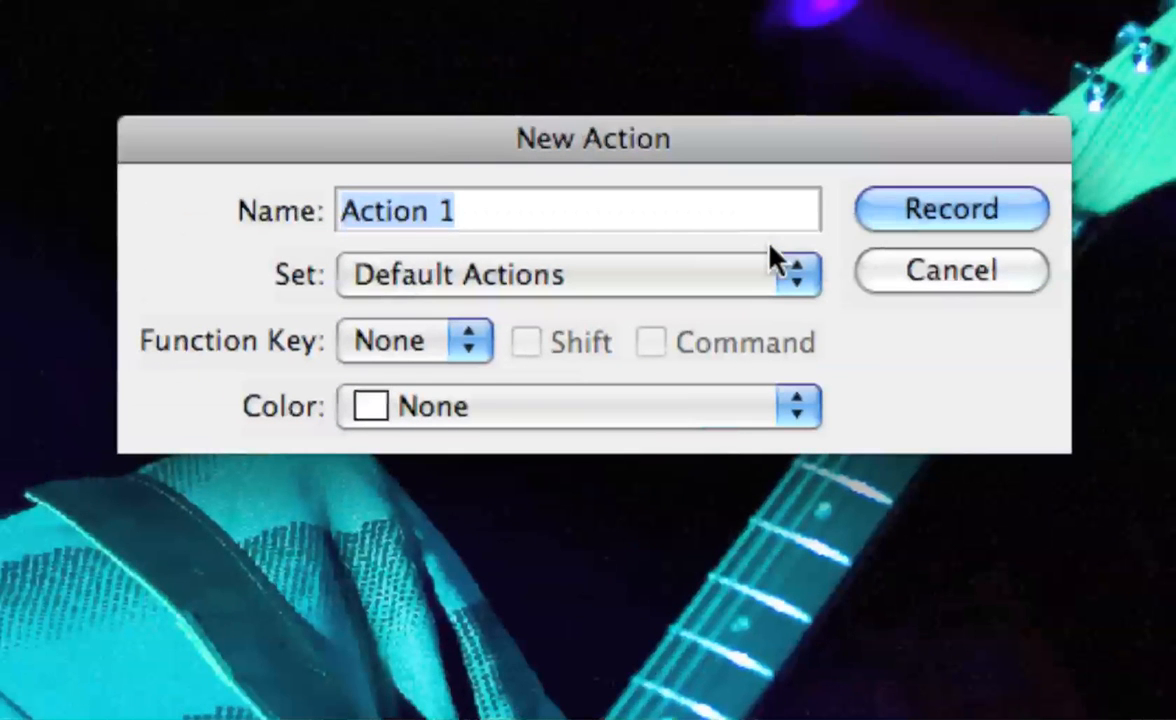
type("Sharpen")
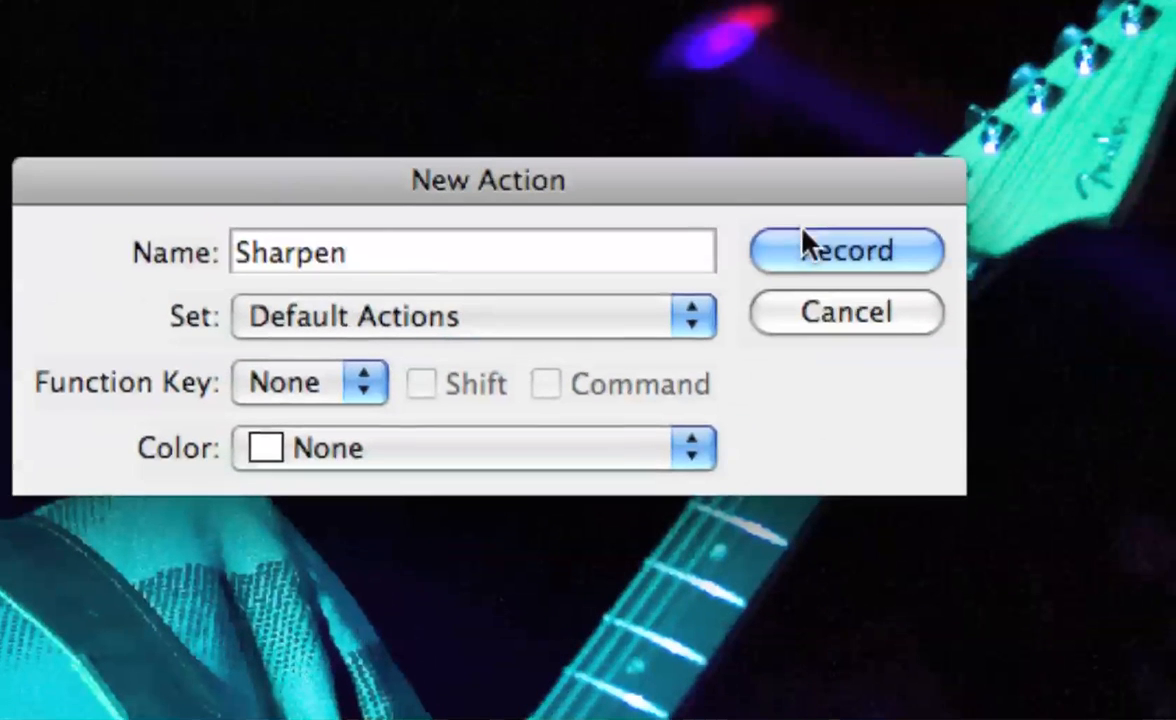
left_click(845, 250)
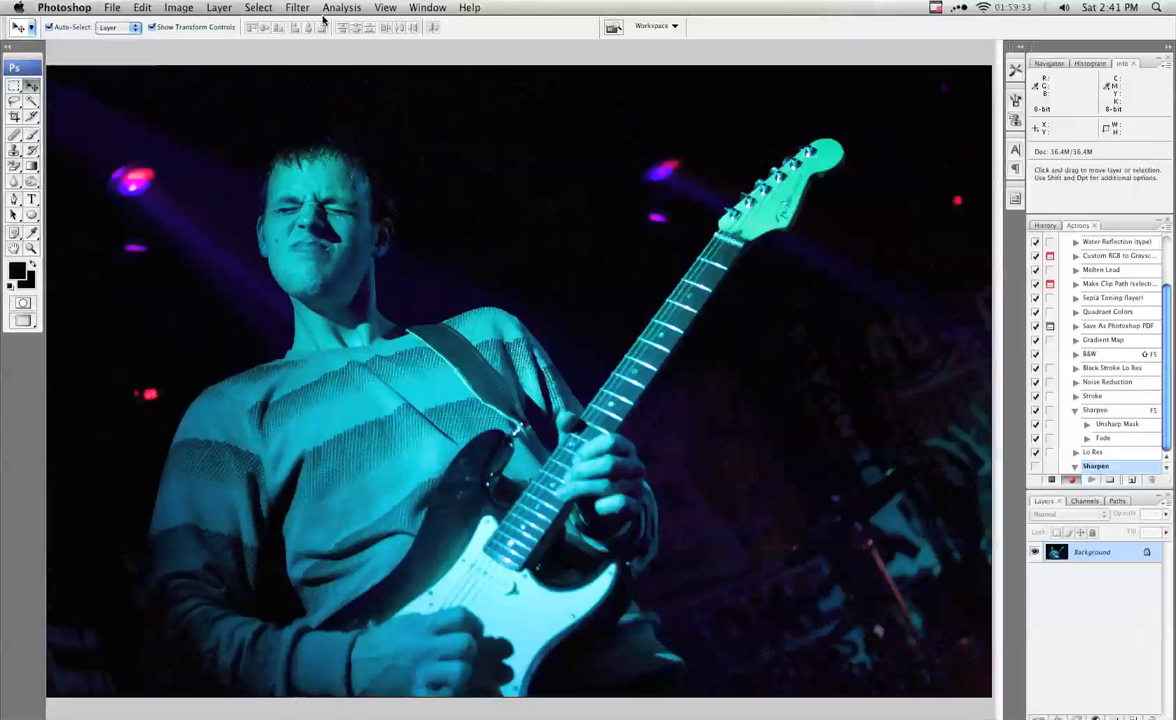
Record Unsharp Mask (120, 0.5, 5) followed by a Luminosity fade into the action
left_click(297, 7)
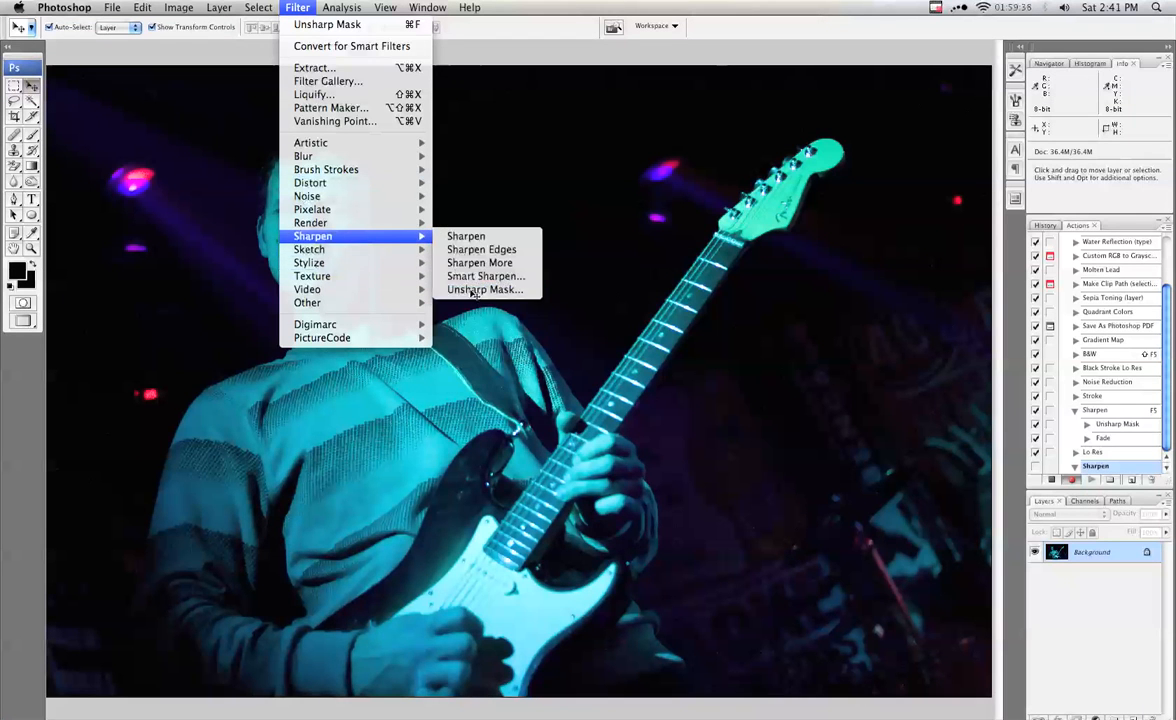
left_click(485, 289)
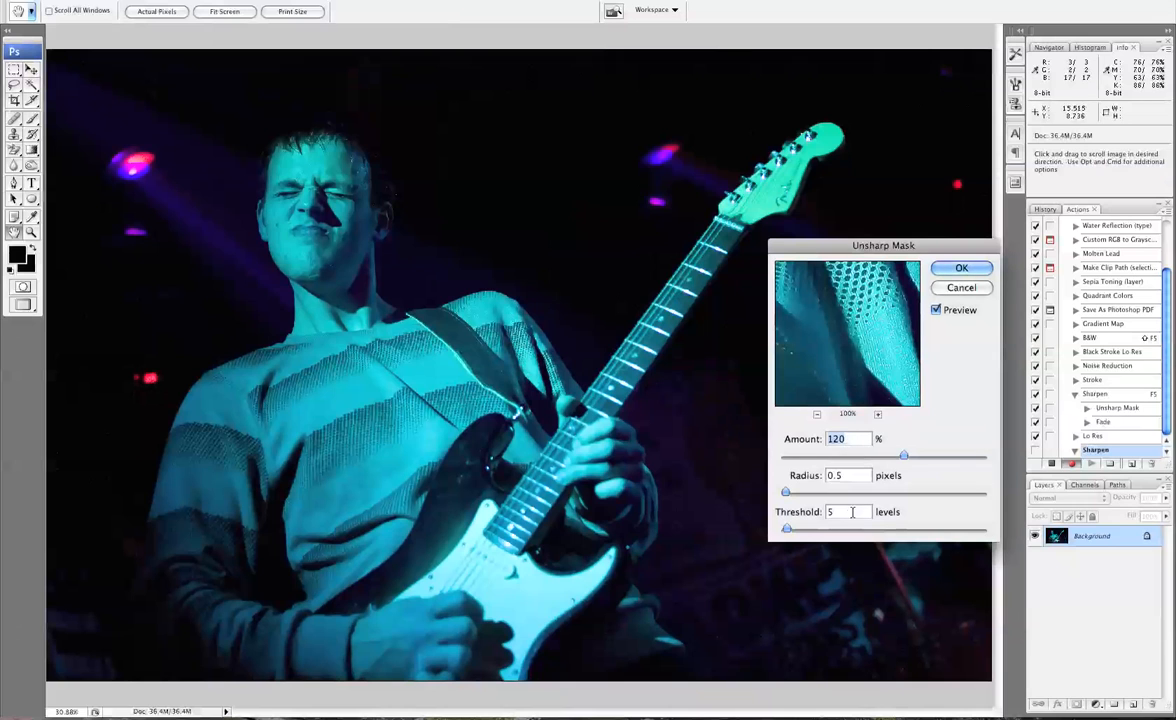
left_click(960, 267)
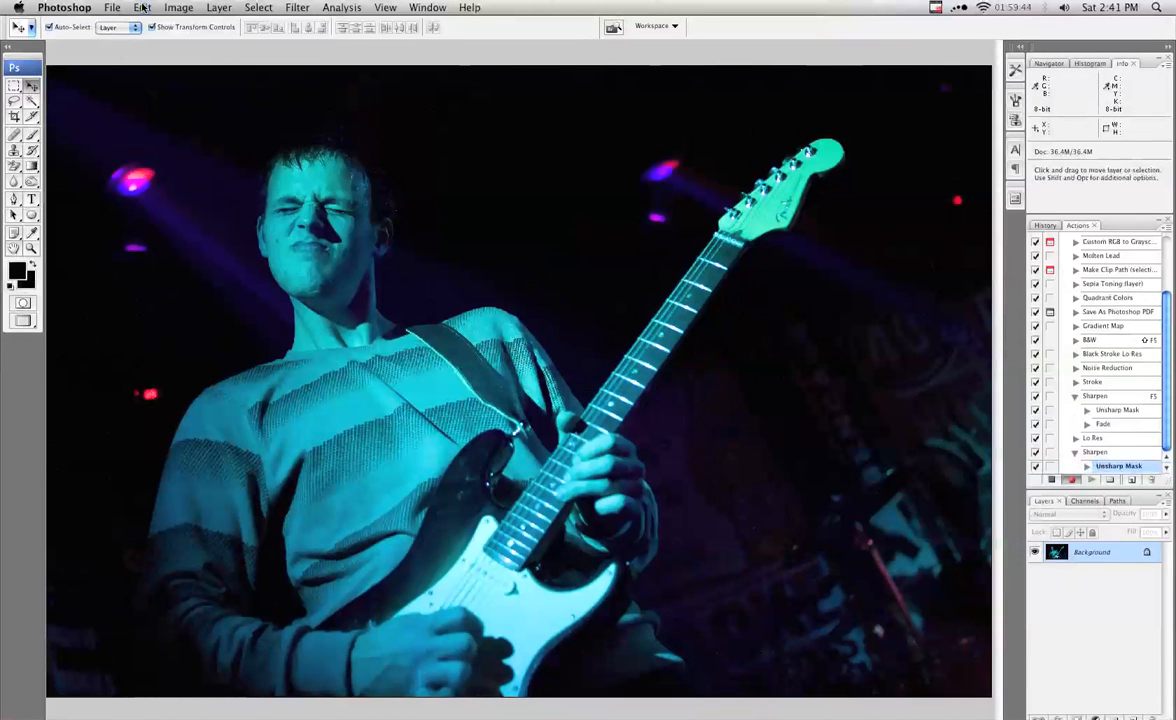
left_click(142, 7)
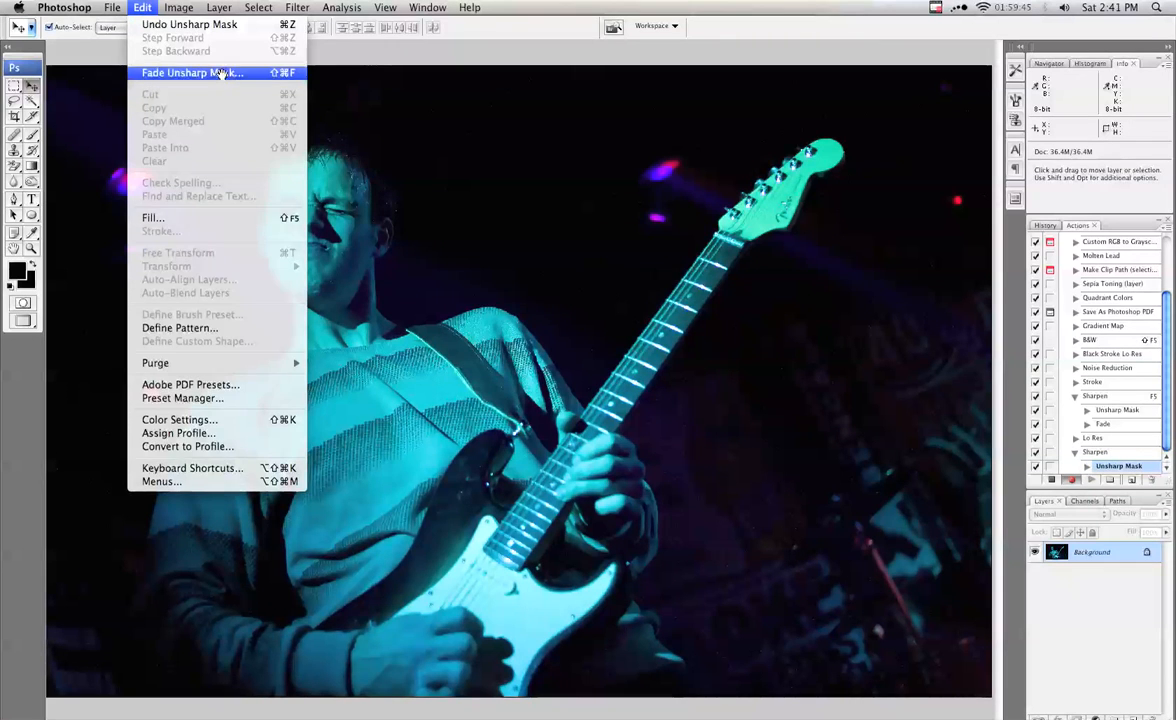
left_click(192, 72)
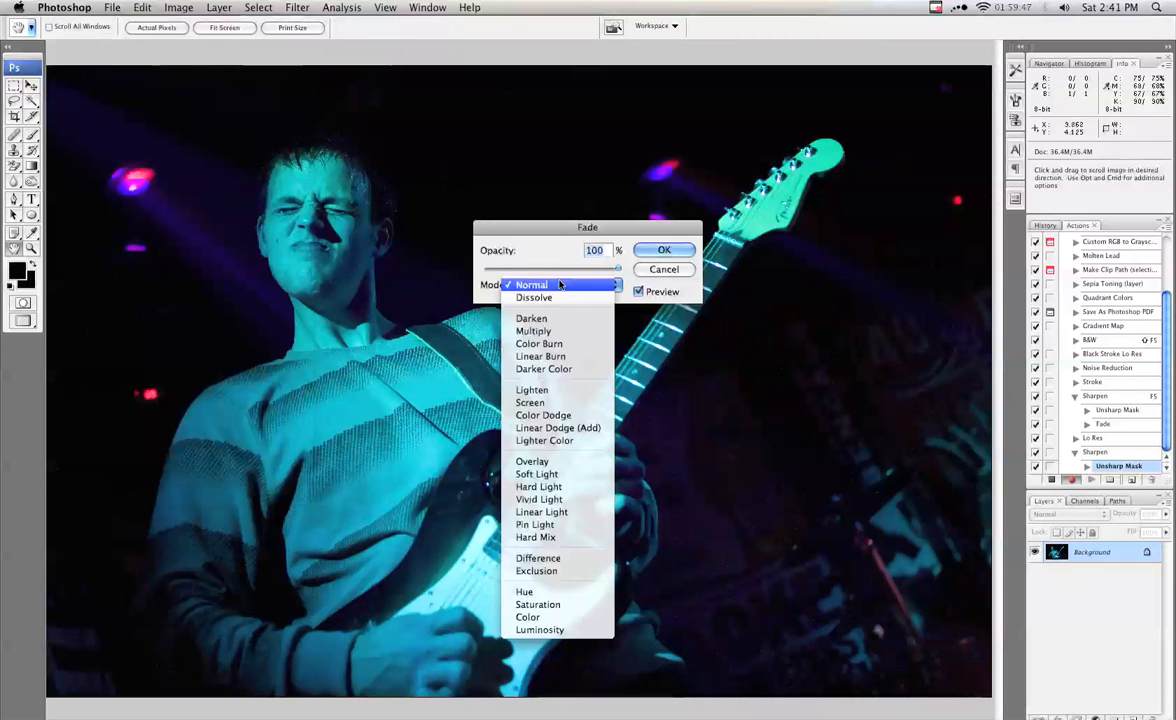
left_click(539, 629)
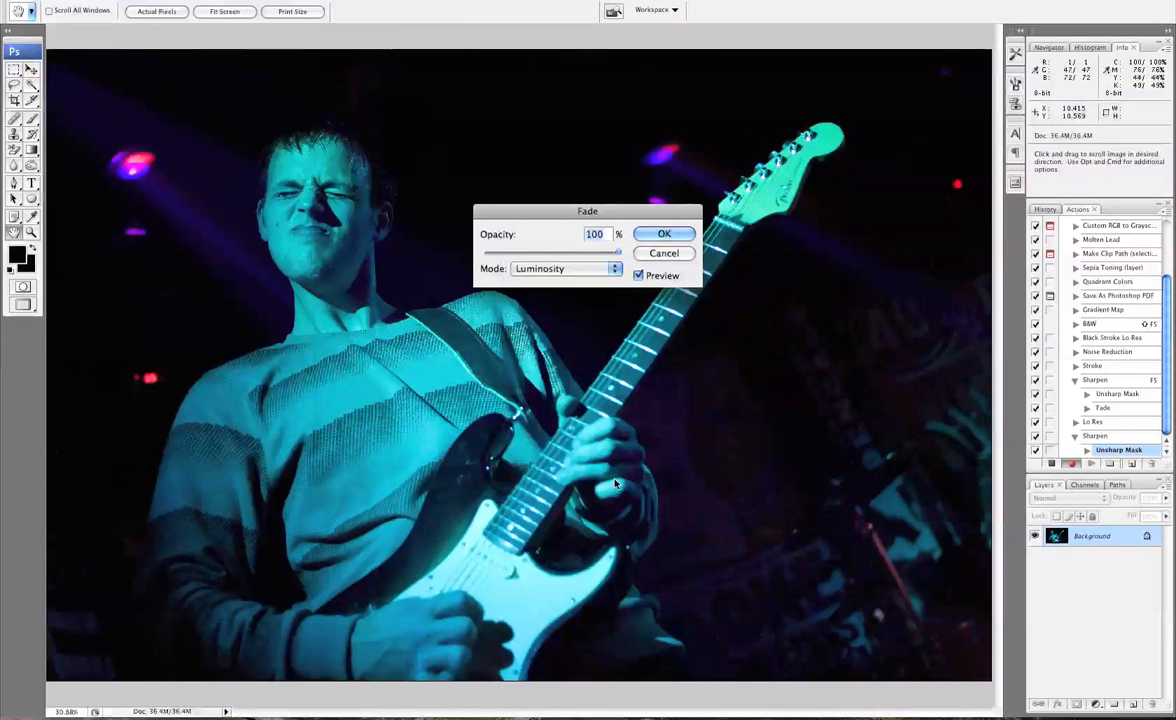
left_click(663, 234)
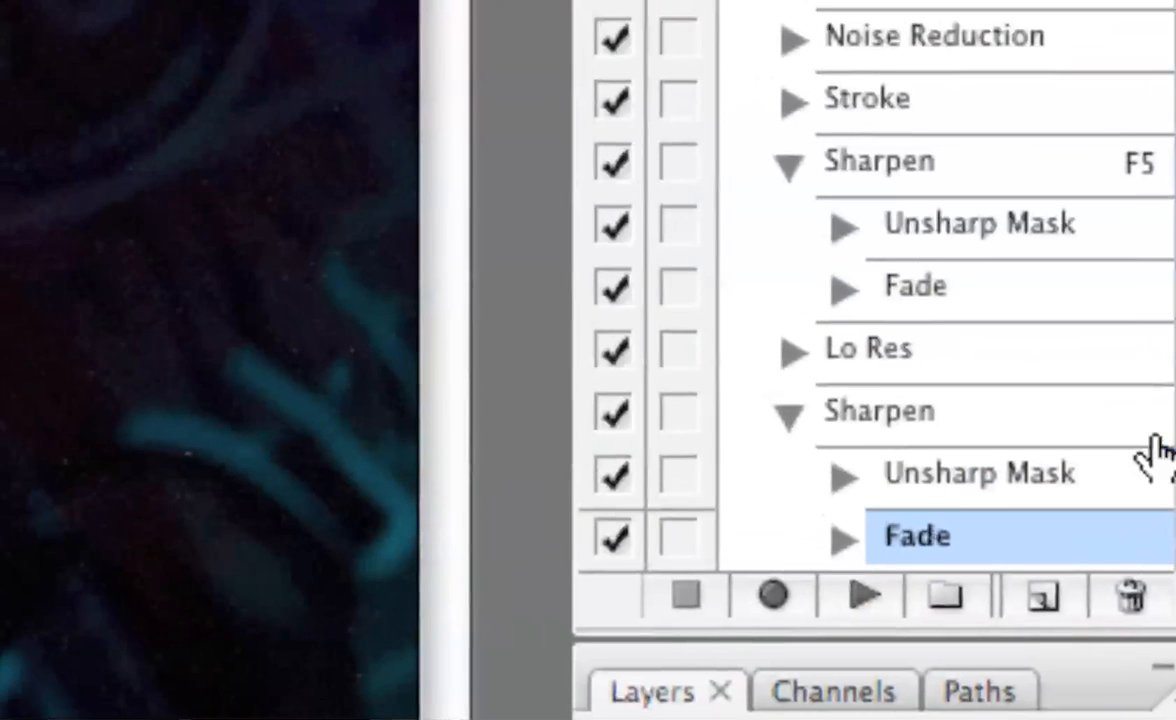
Scroll the panel to review the recorded Unsharp Mask and Fade steps
scroll("down", 3)
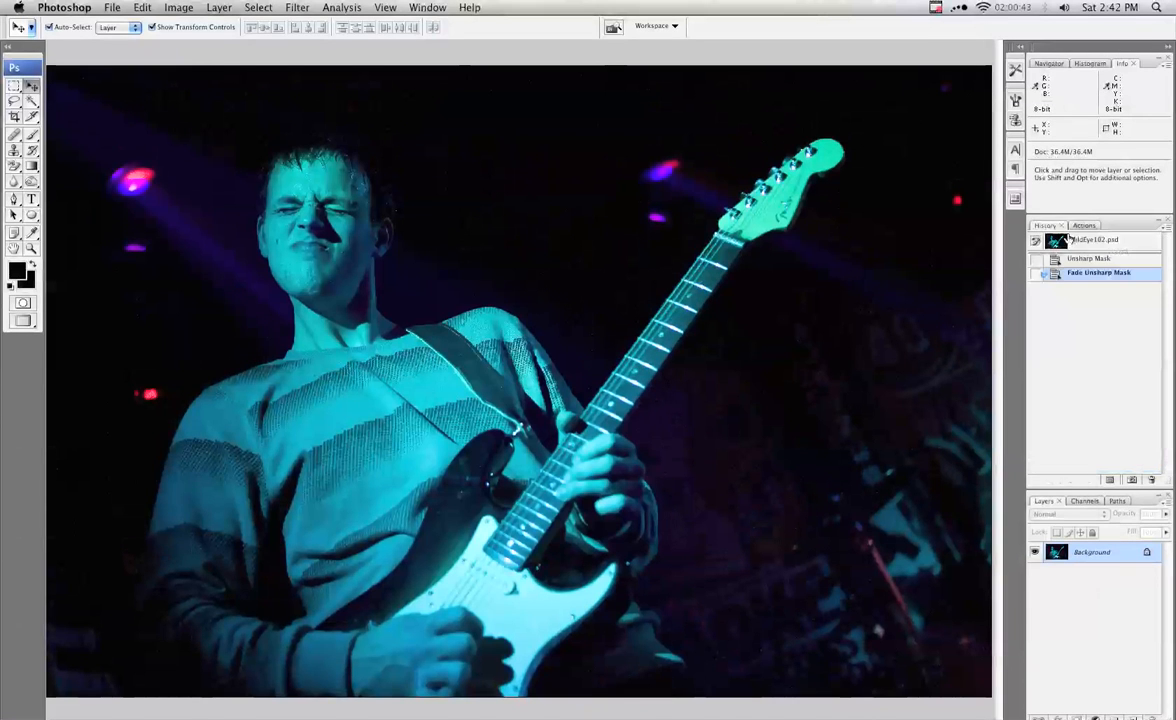
Return to the Actions panel and select the Sharpen action
left_click(1078, 225)
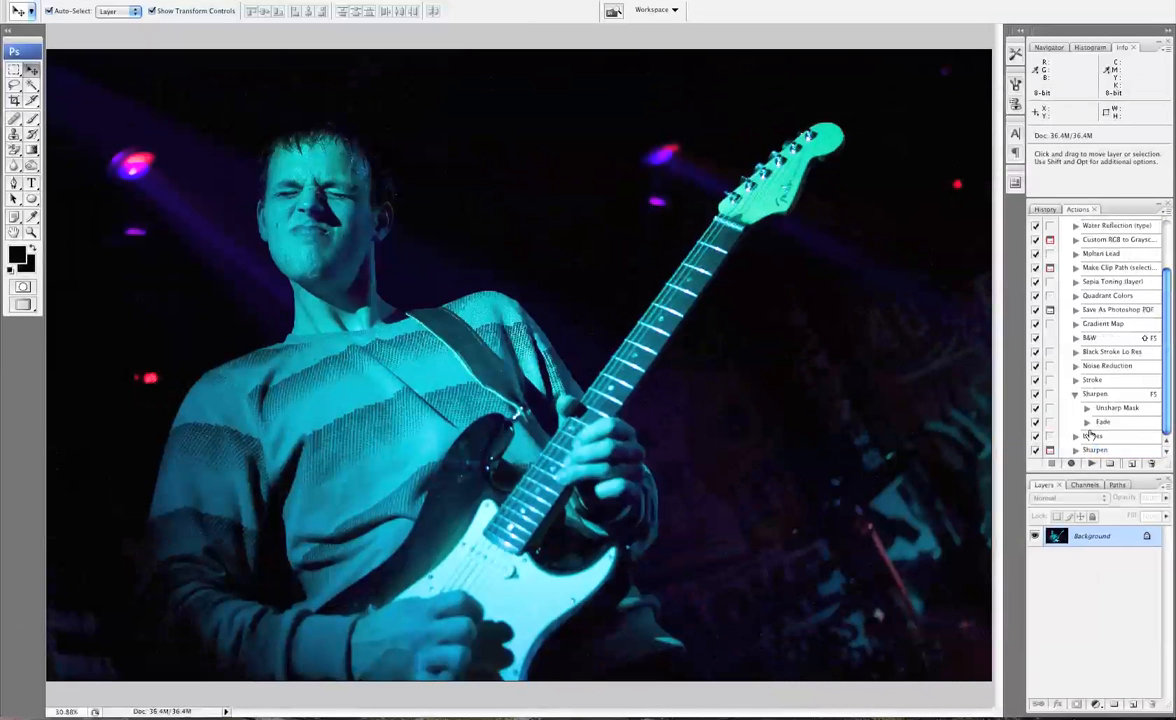
left_click(1095, 449)
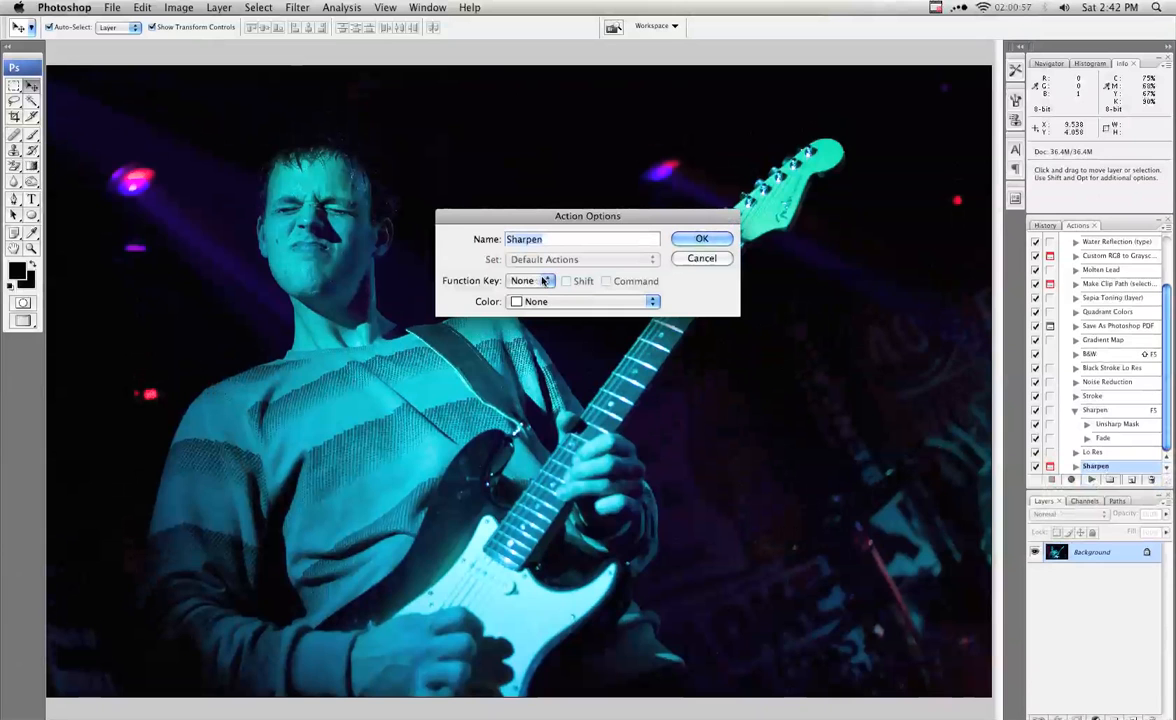
Assign function key F2 to the Sharpen action and confirm
left_click(530, 280)
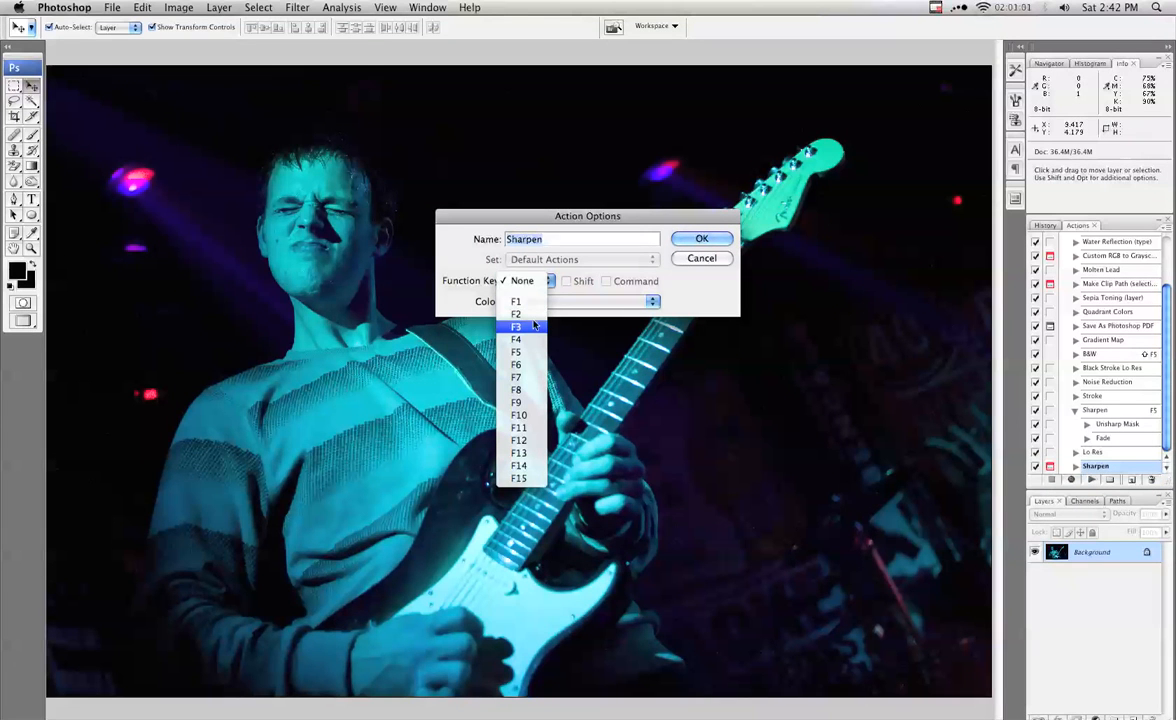
left_click(516, 314)
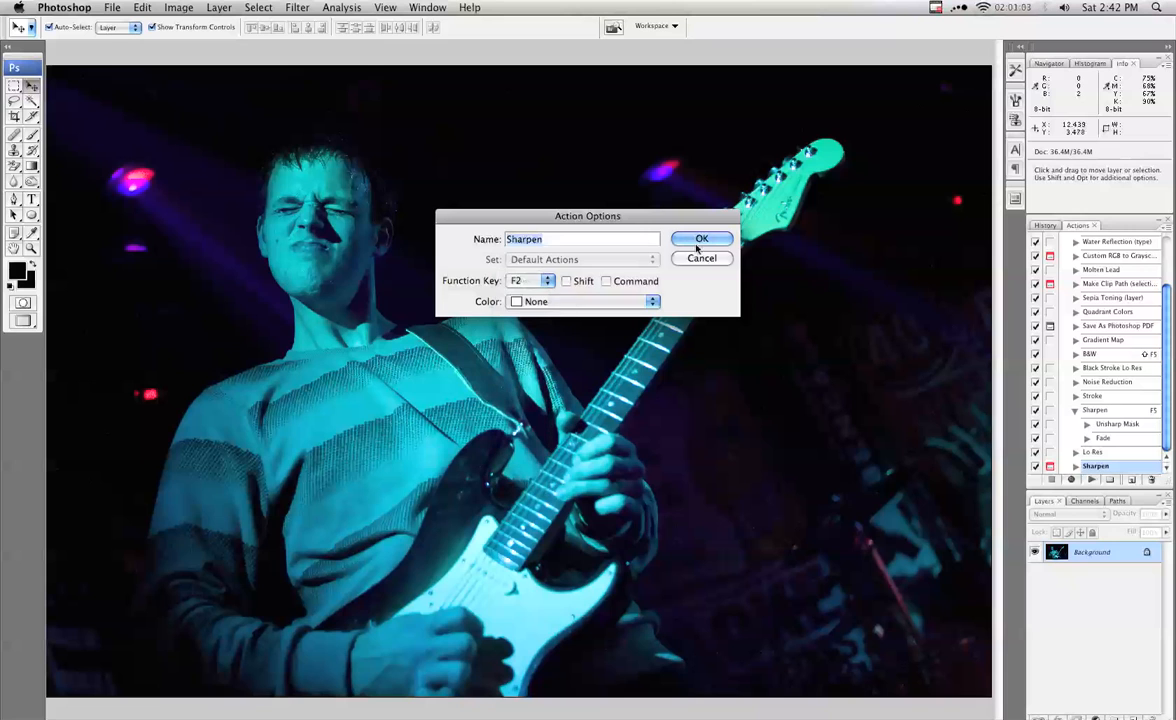
left_click(701, 238)
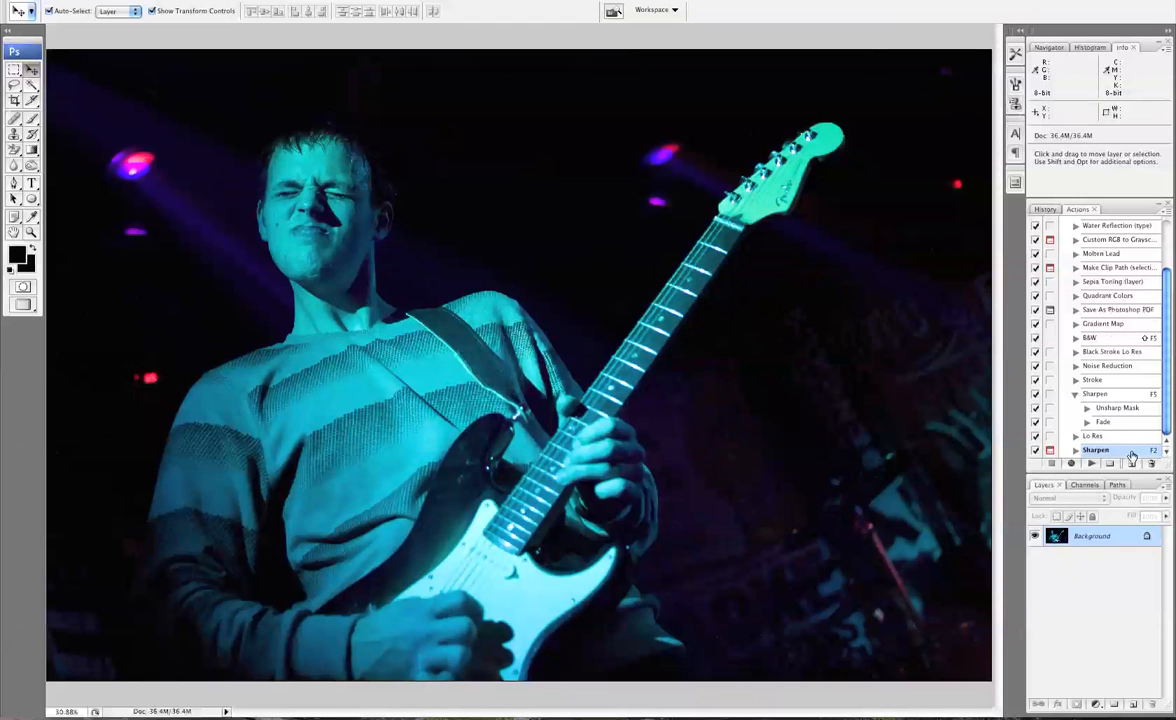
mouse_move(1120, 445)
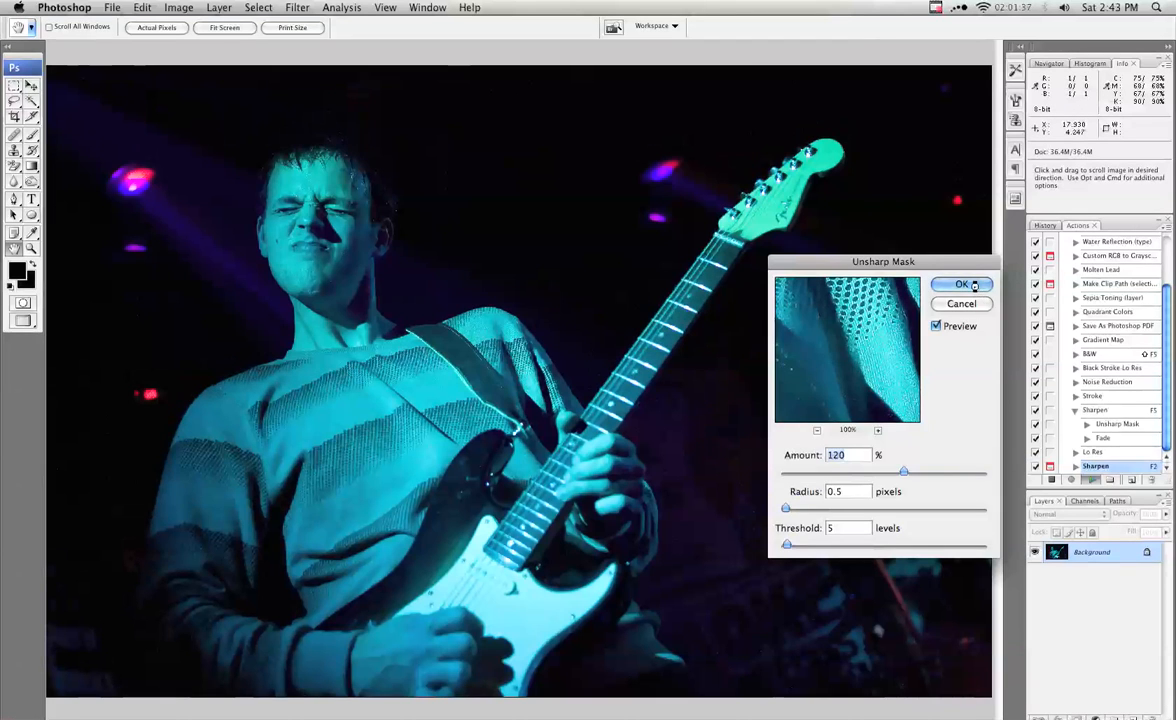
Accept the Unsharp Mask settings during replay and view the history state before the fade
left_click(961, 284)
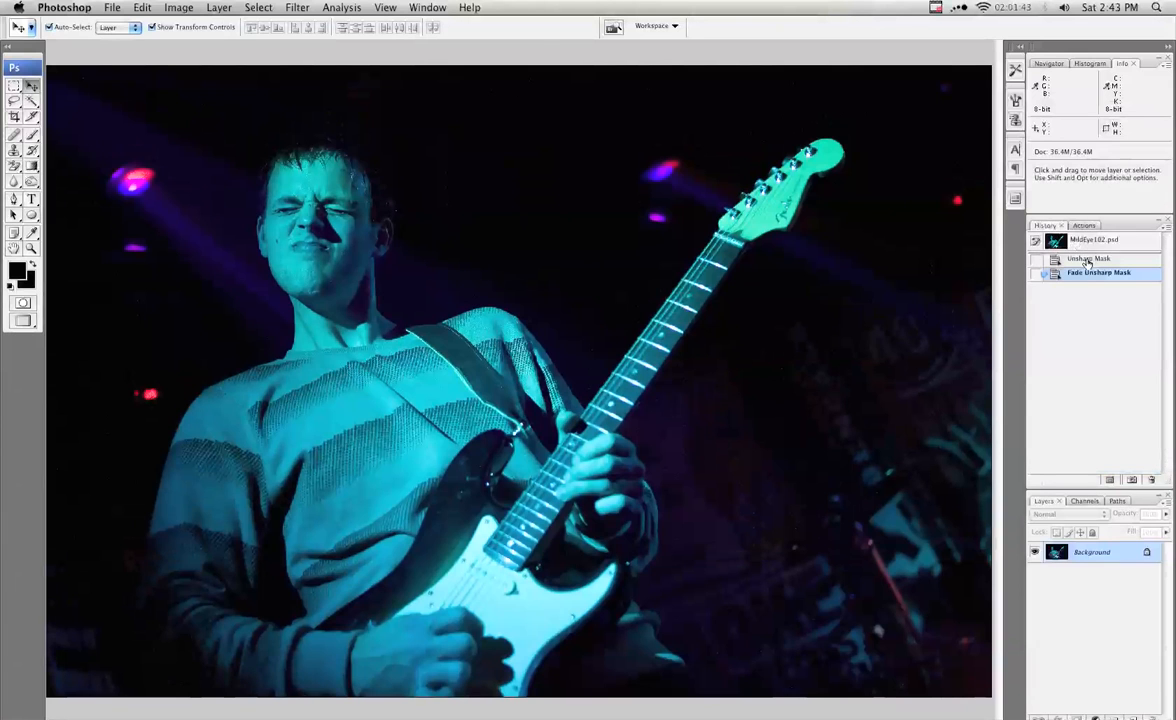
left_click(1098, 272)
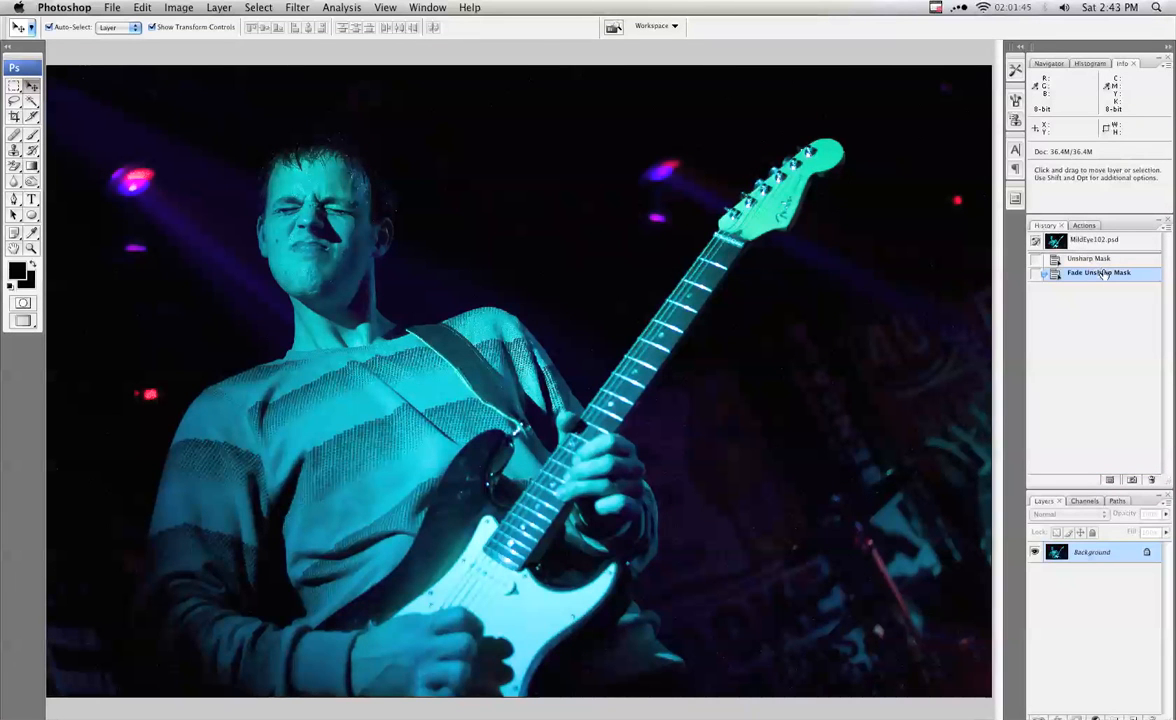